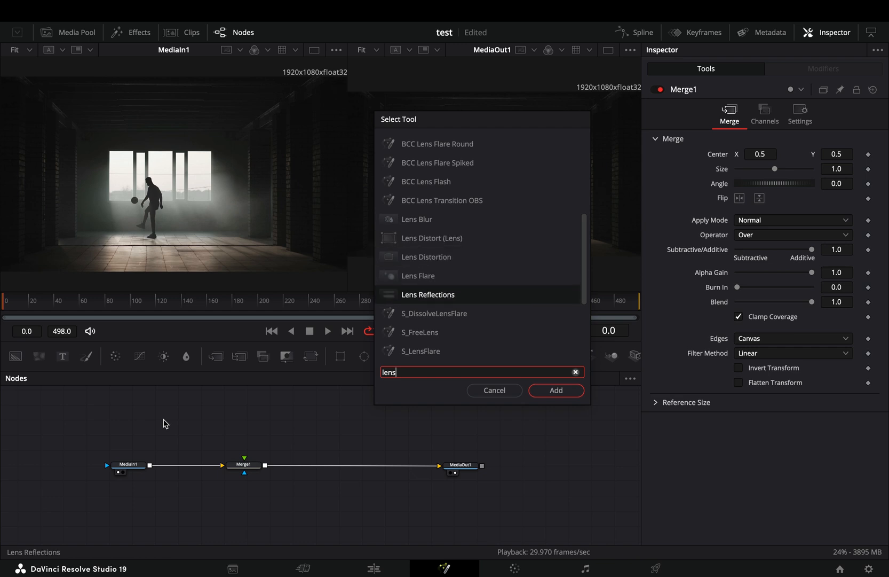
- Add a Lens Reflections node feeding Merge1, and set Merge1's Apply Mode to Screen
{"action": "left_click", "coordinate": [555, 391]}
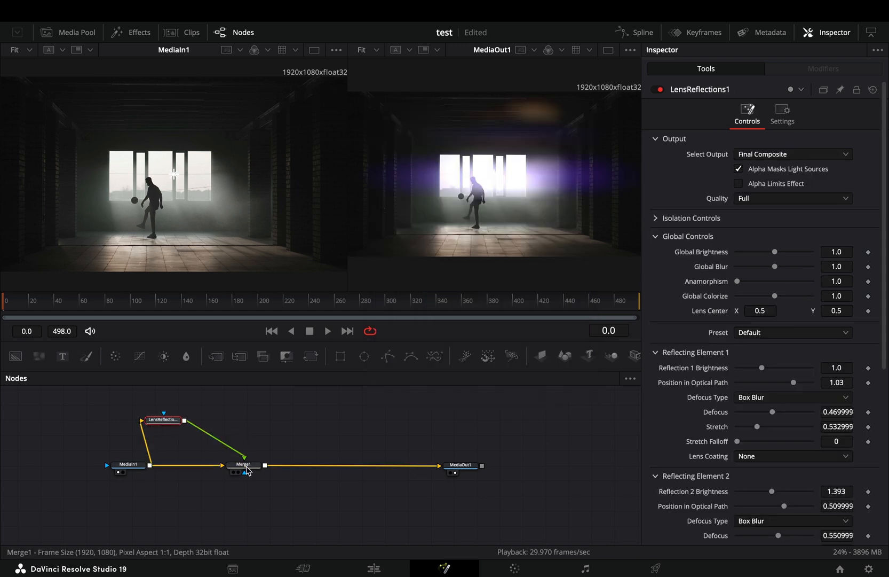
{"action": "left_click", "coordinate": [793, 154]}
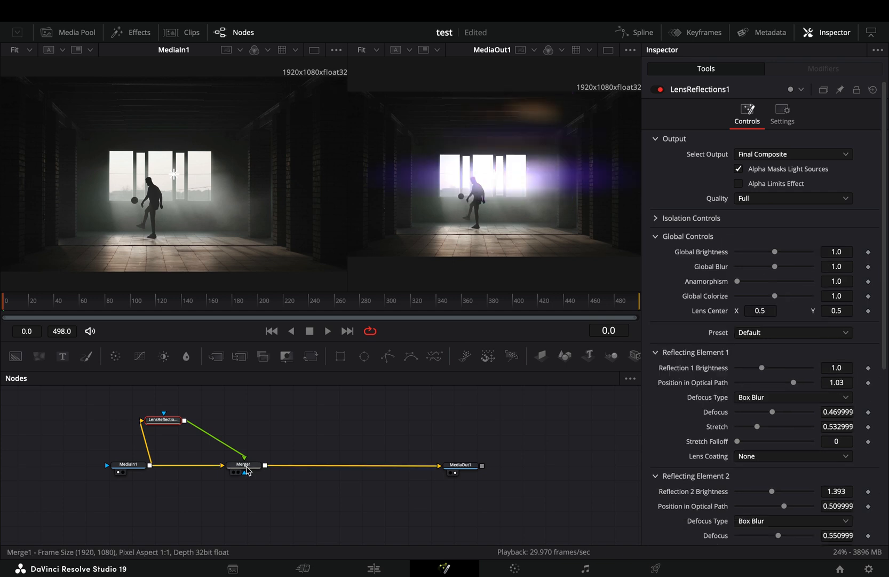
{"action": "left_click", "coordinate": [769, 204]}
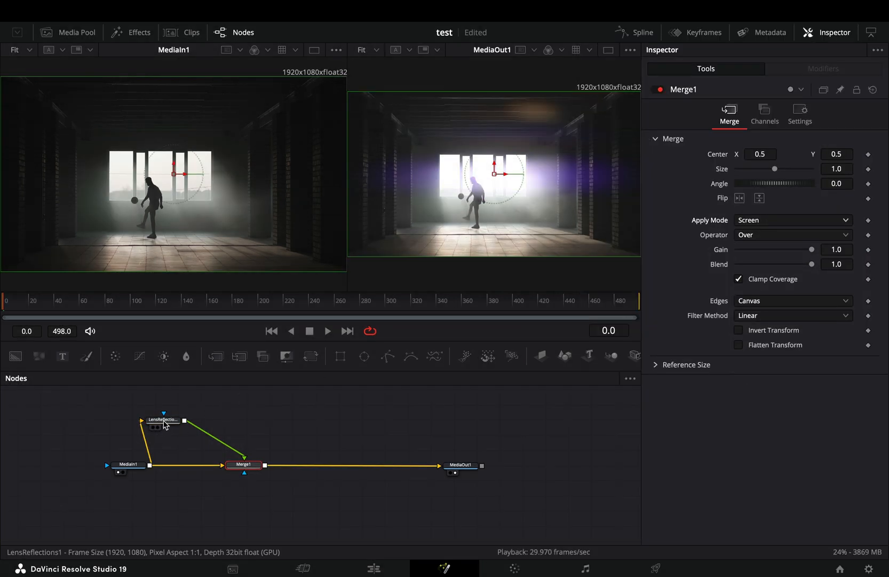
{"action": "left_click", "coordinate": [164, 420]}
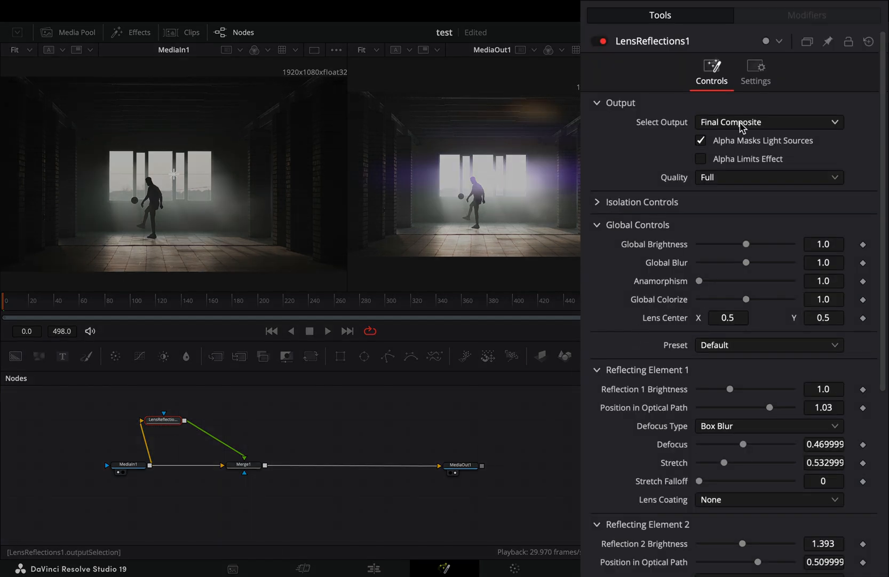
- Set Lens Reflections output to Reflections Alone and soften the third reflection's defocus
{"action": "left_click", "coordinate": [768, 121]}
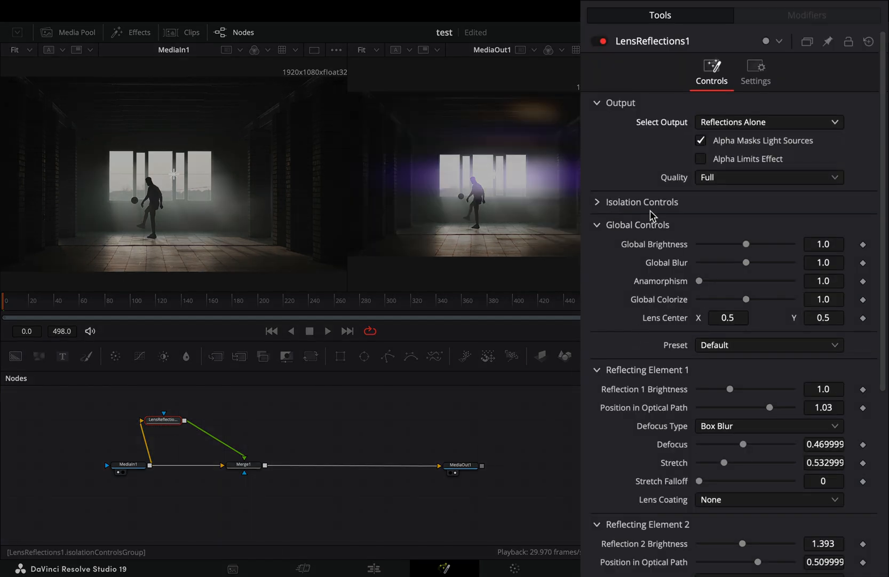
{"action": "left_click", "coordinate": [597, 202]}
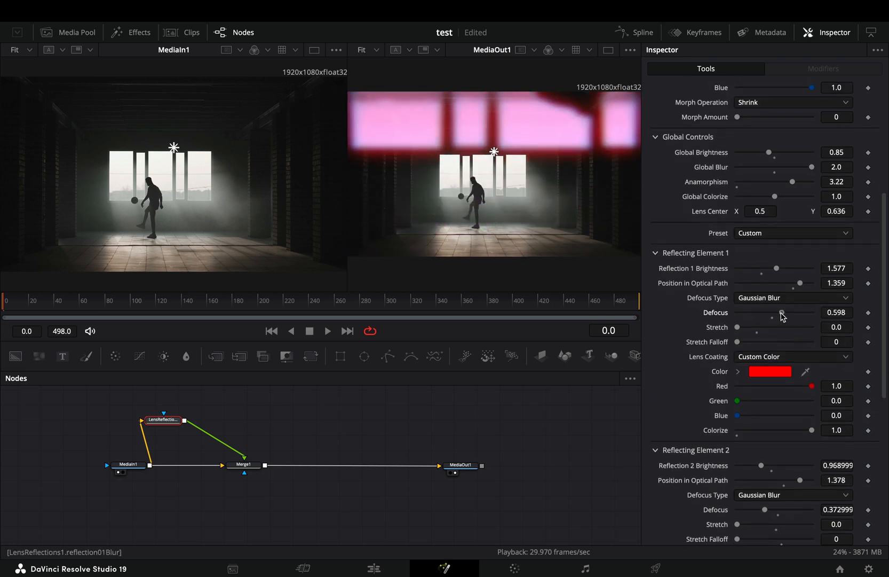
{"action": "scroll", "scroll_direction": "down", "scroll_amount": 3}
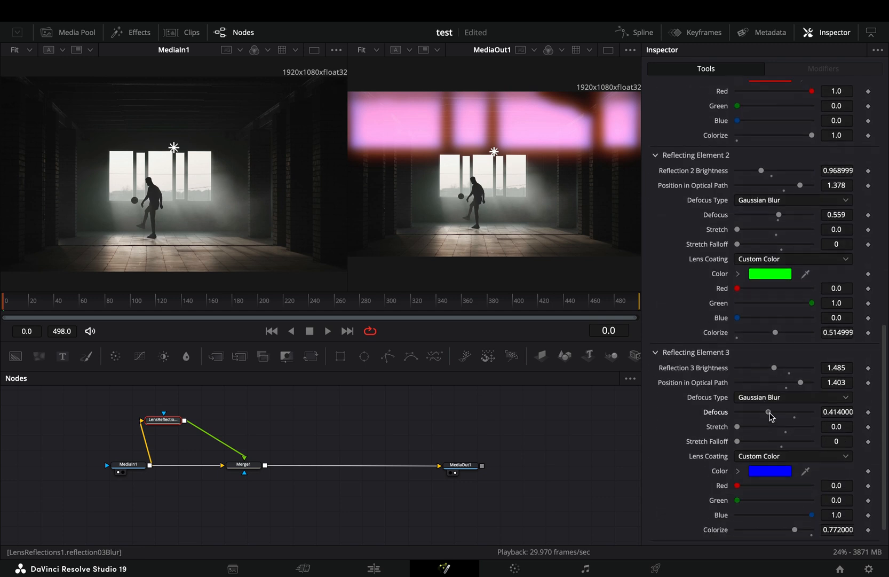
{"action": "left_click", "coordinate": [243, 463]}
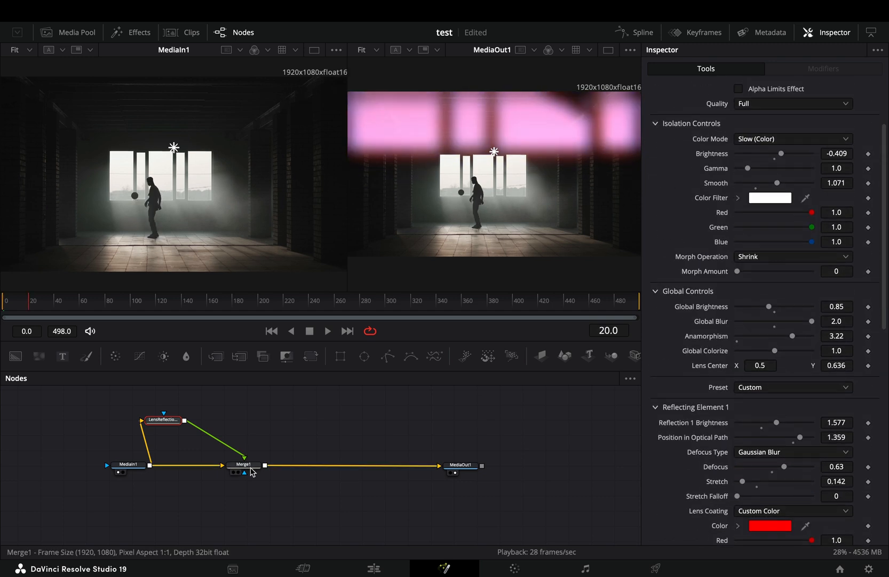
- Insert Merge2 after Merge1 with Flip enabled for an upside-down reflection copy
{"action": "left_click", "coordinate": [290, 464]}
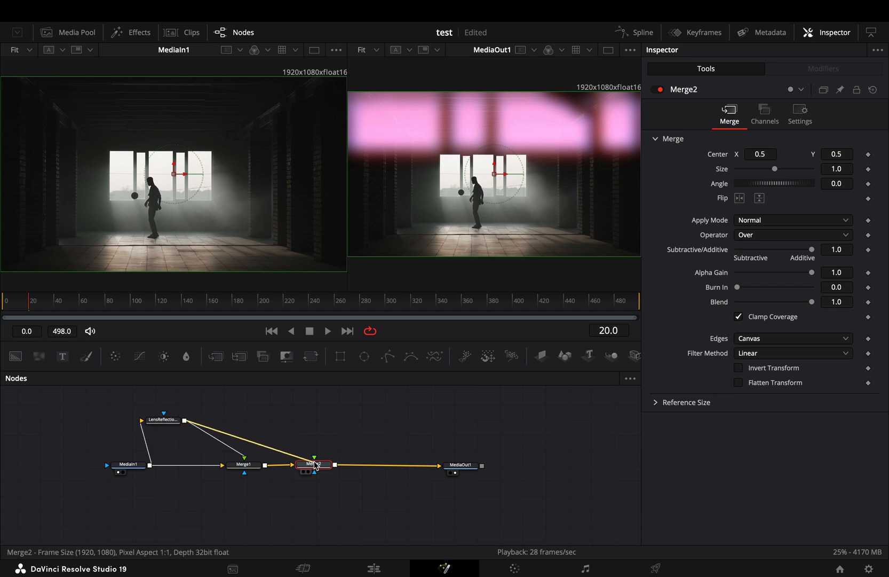
{"action": "left_click", "coordinate": [759, 198]}
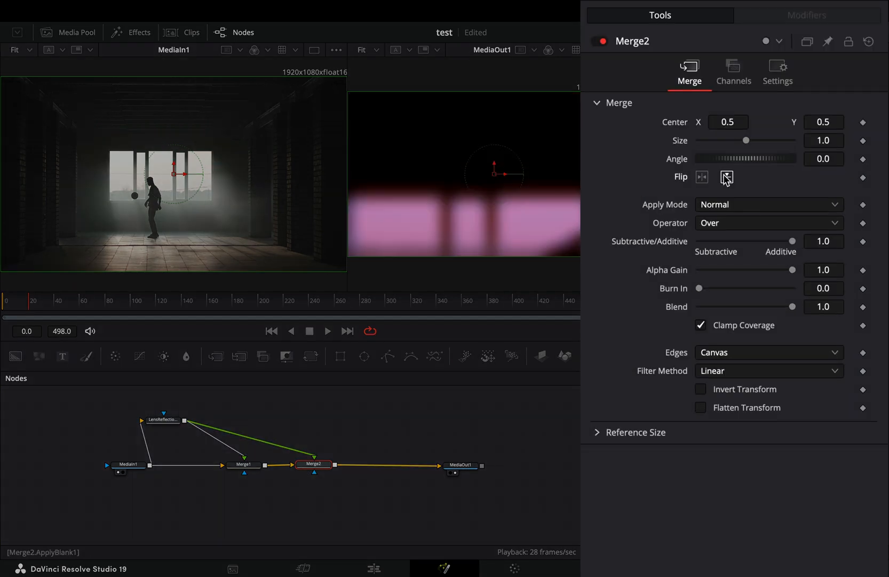
{"action": "left_click", "coordinate": [726, 177]}
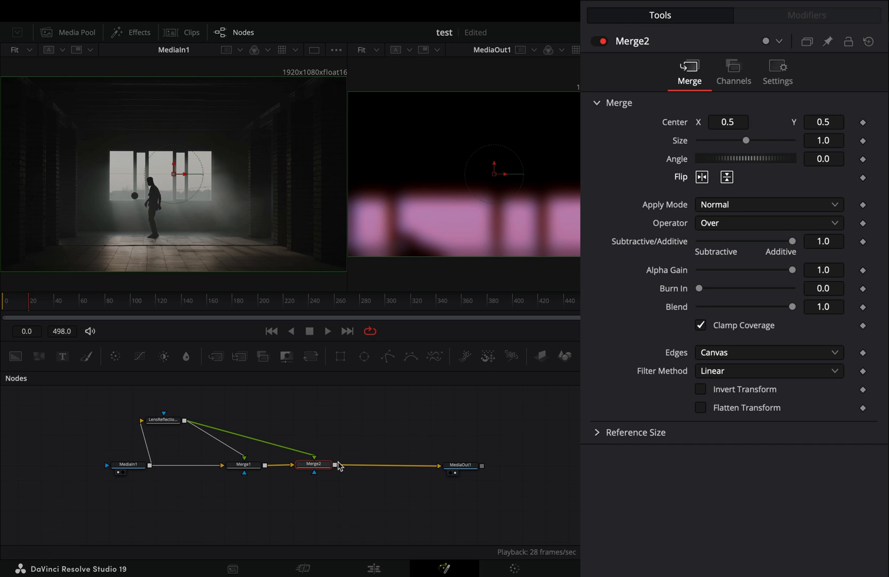
{"action": "left_click", "coordinate": [768, 204]}
{"action": "type", "text": "lens"}
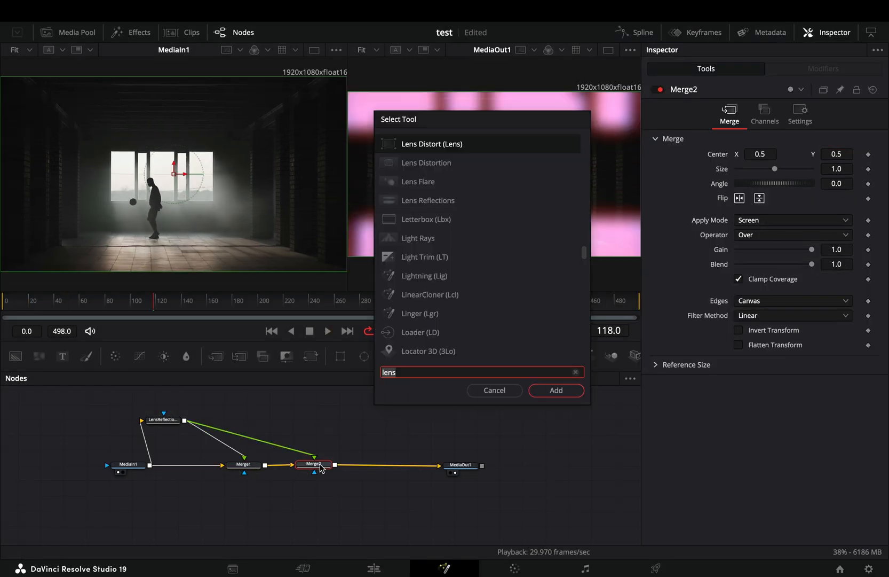
- Add a Zoom Blur after Merge2 and retune the Lens Reflections and blur strength
{"action": "left_click", "coordinate": [556, 390]}
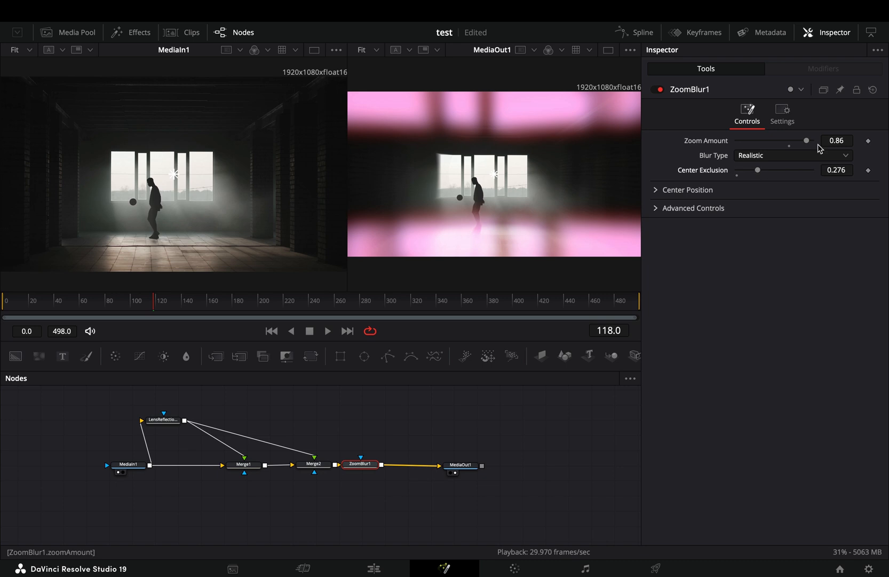
{"action": "left_click", "coordinate": [163, 420]}
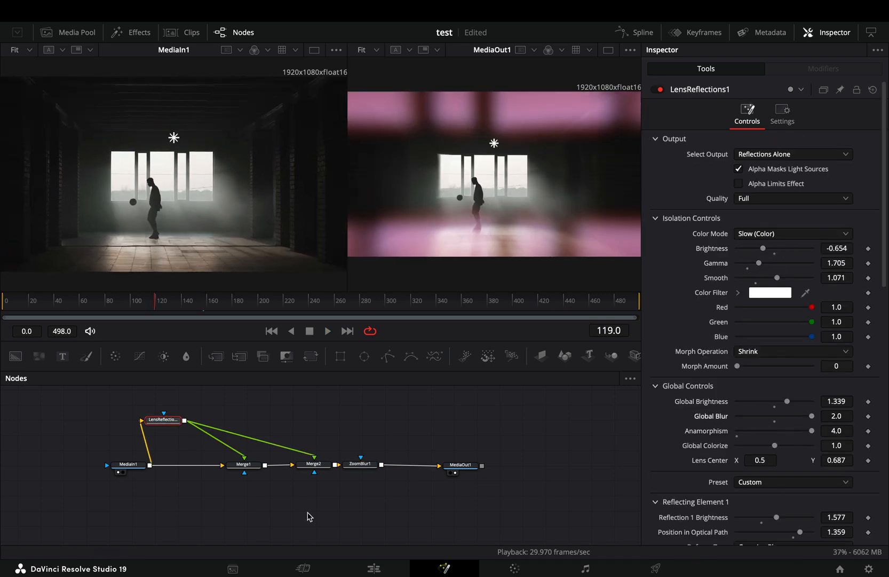
{"action": "left_click", "coordinate": [360, 464]}
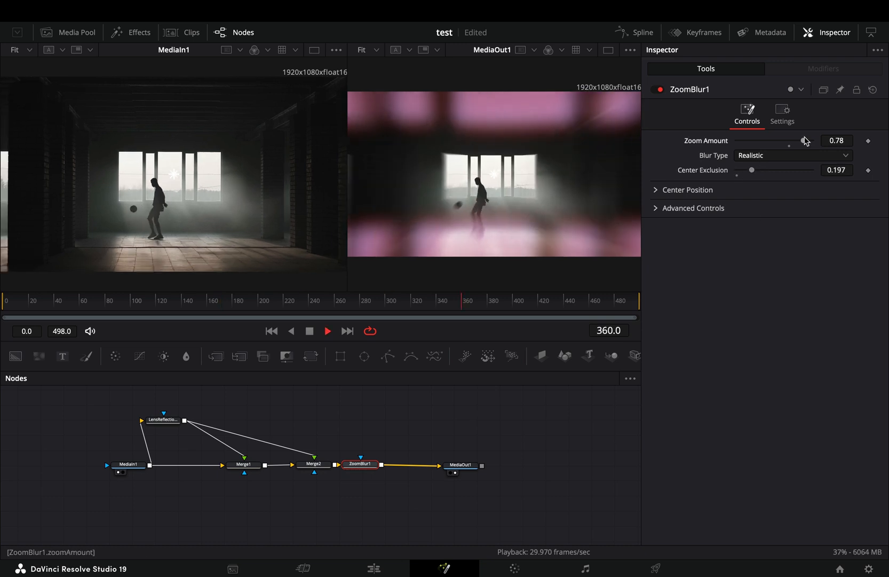